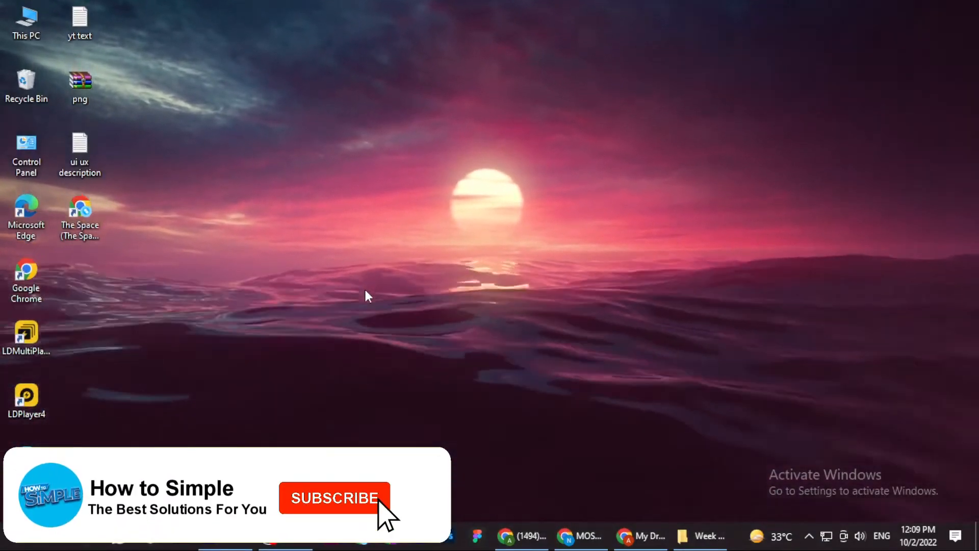
Open Online Store > Themes and use the Dawn theme's Actions menu to edit its code.
click(334, 498)
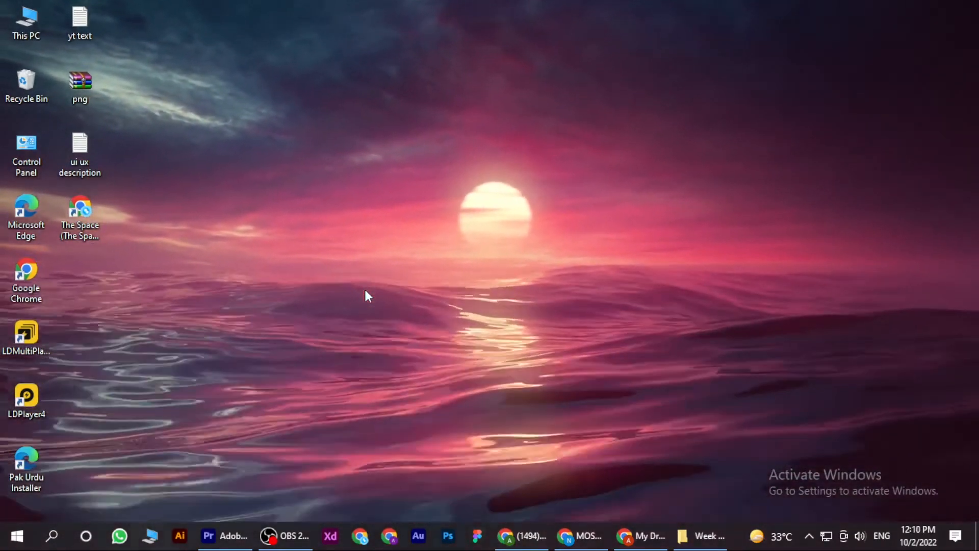
mouse_move(462, 467)
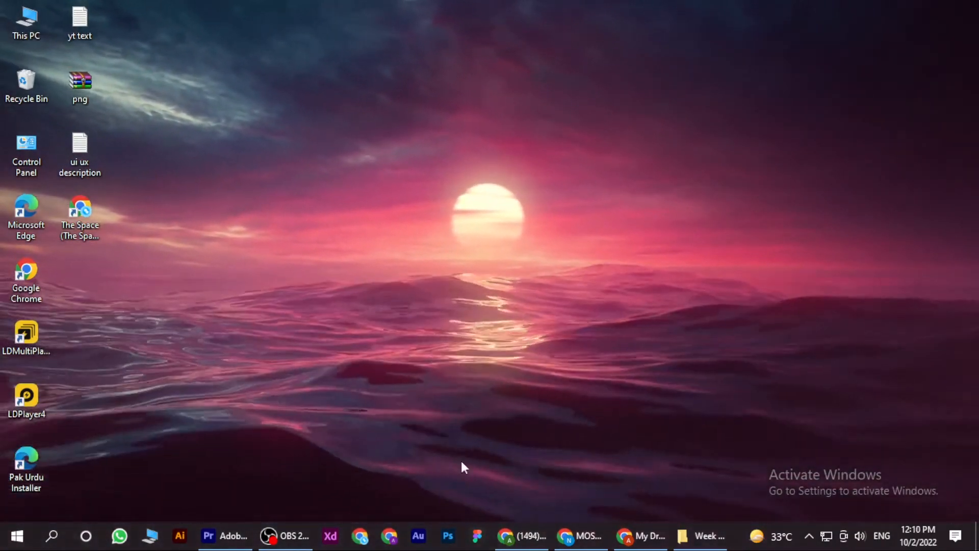
click(567, 535)
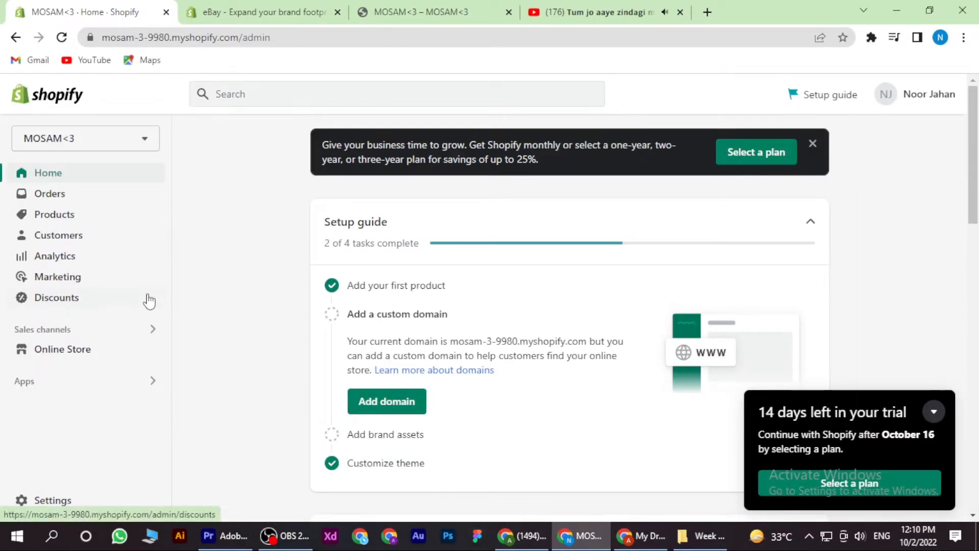
mouse_move(97, 314)
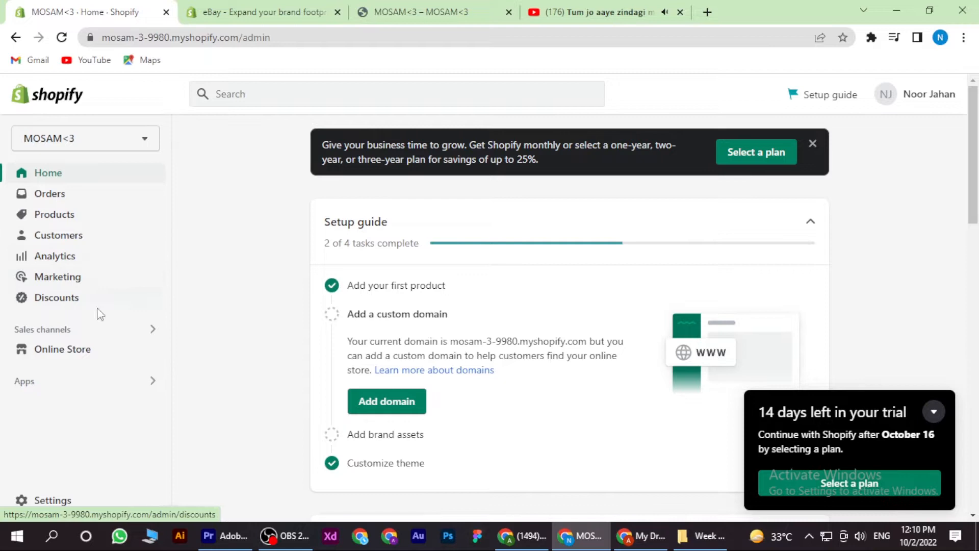
click(62, 349)
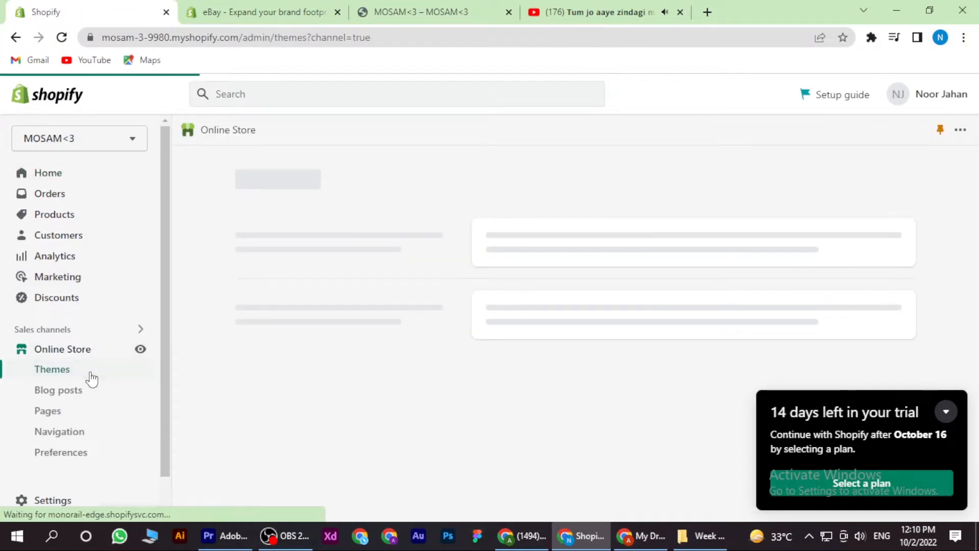
click(52, 370)
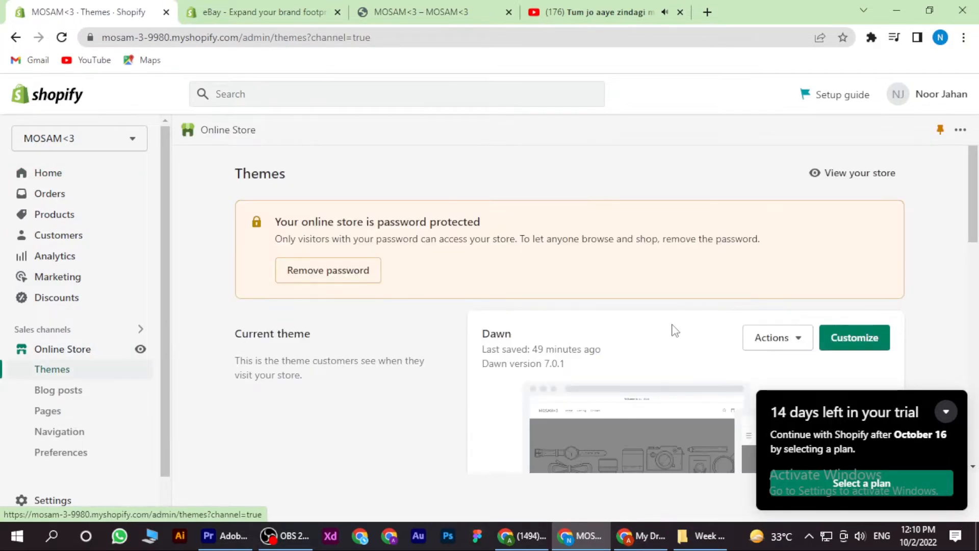
mouse_move(771, 343)
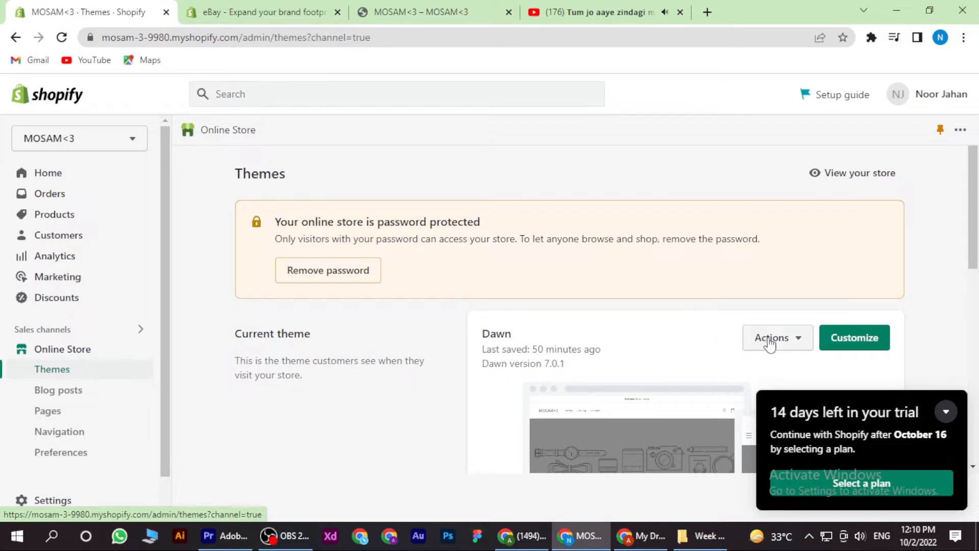
click(777, 337)
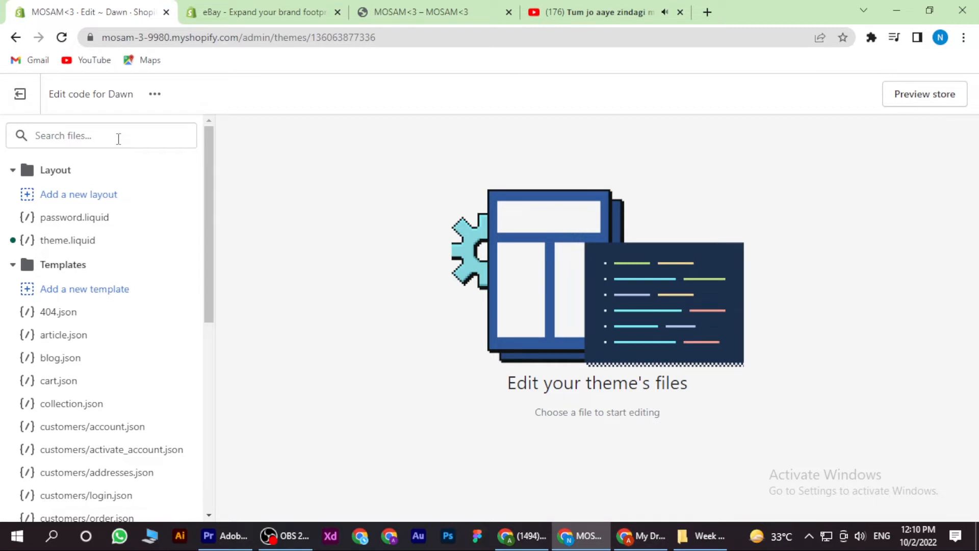
Search theme files for 'head' and open the header.liquid section.
click(100, 135)
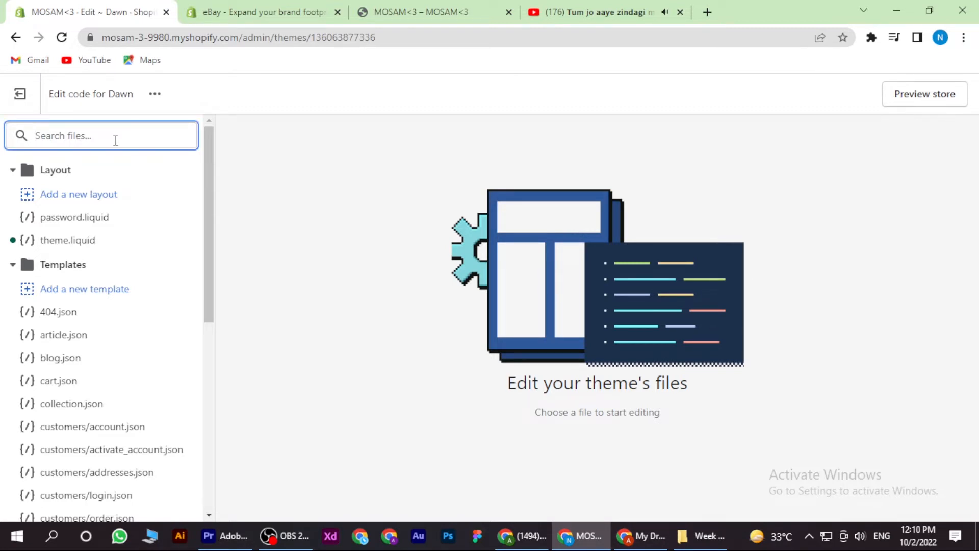
text(head)
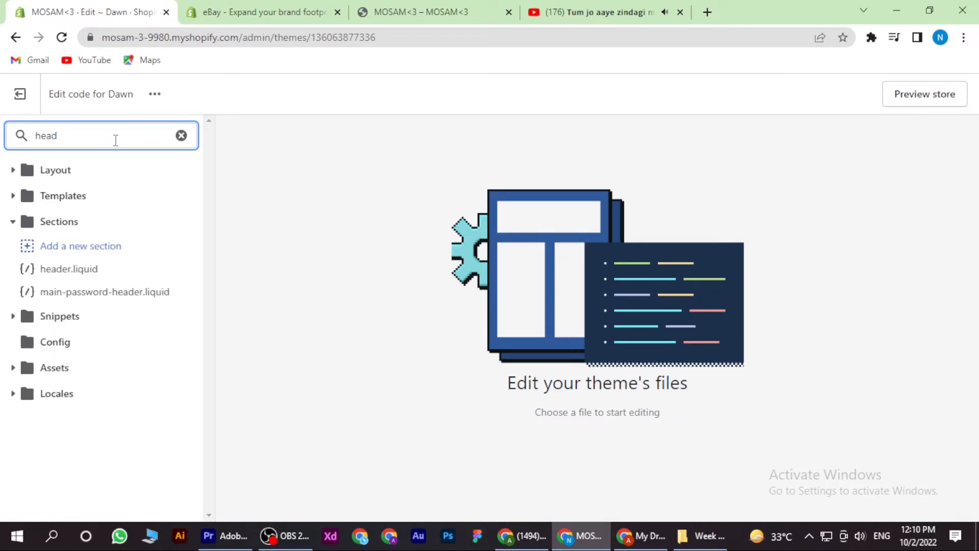
click(69, 269)
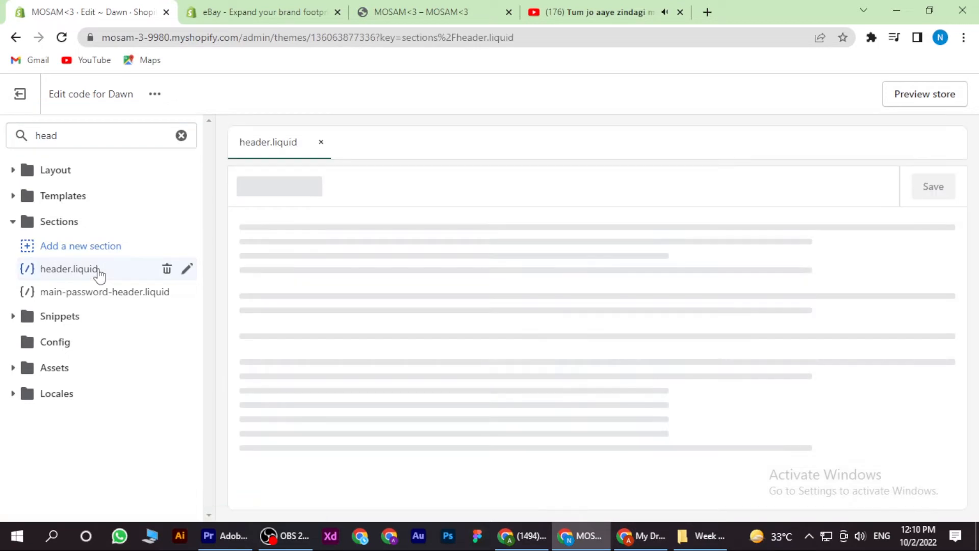
click(69, 268)
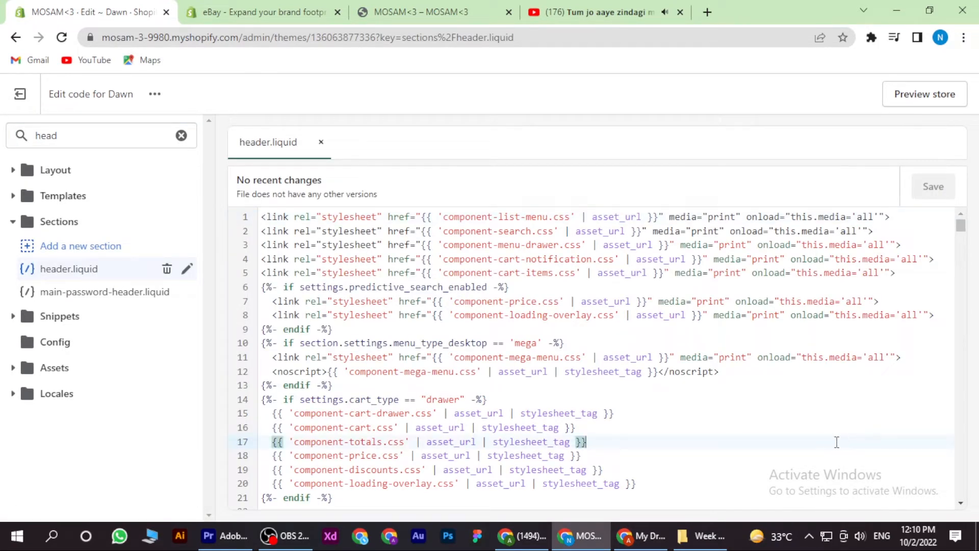
Find 'root_' in header.liquid and jump to the root_url occurrence in the logo link.
key(Ctrl+f)
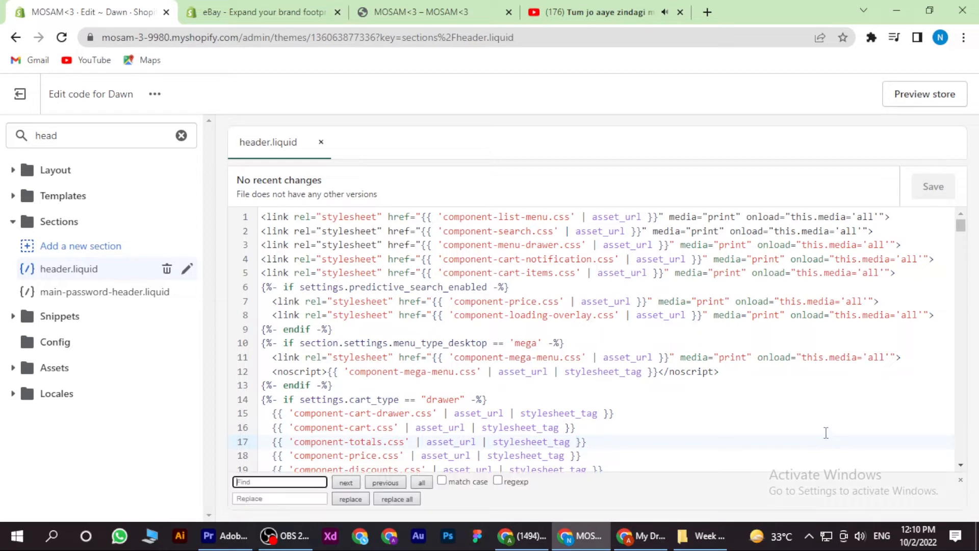
mouse_move(814, 424)
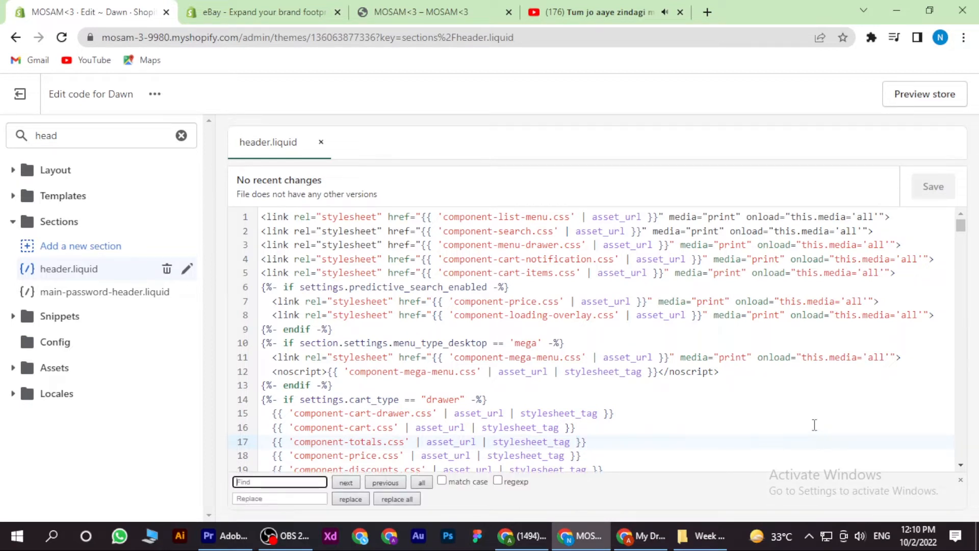
text(root)
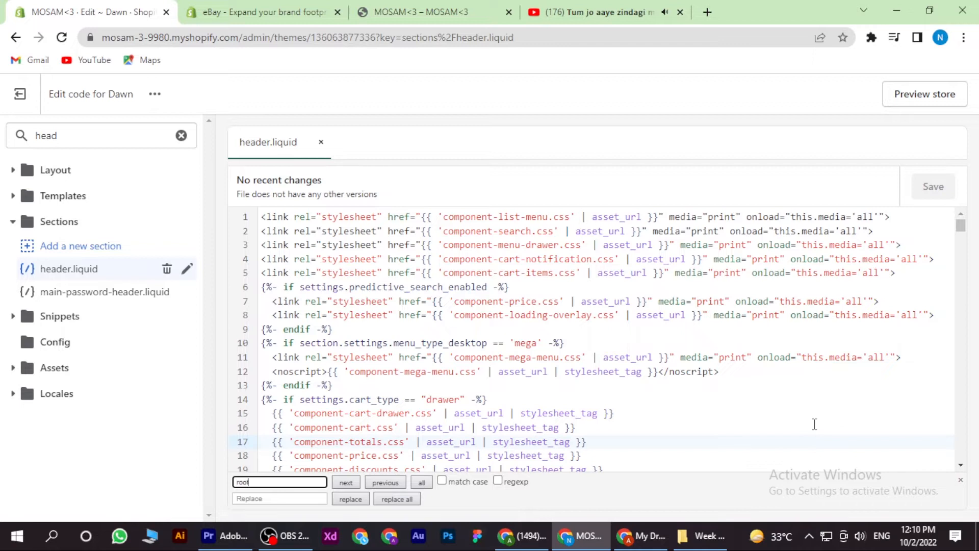
text(_ur)
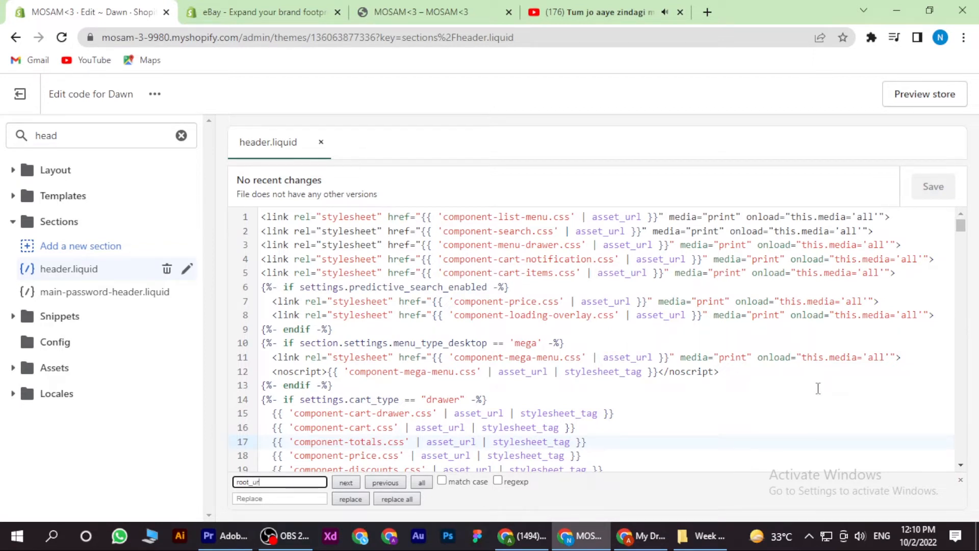
click(345, 482)
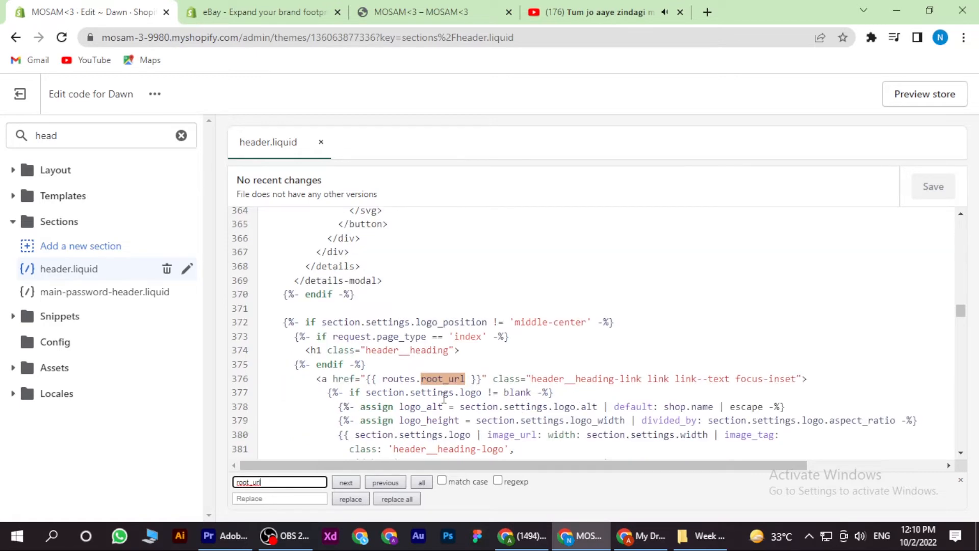
On the eBay app listing, dismiss the incompatibility notice and search the App Store for 'catalog'.
click(262, 12)
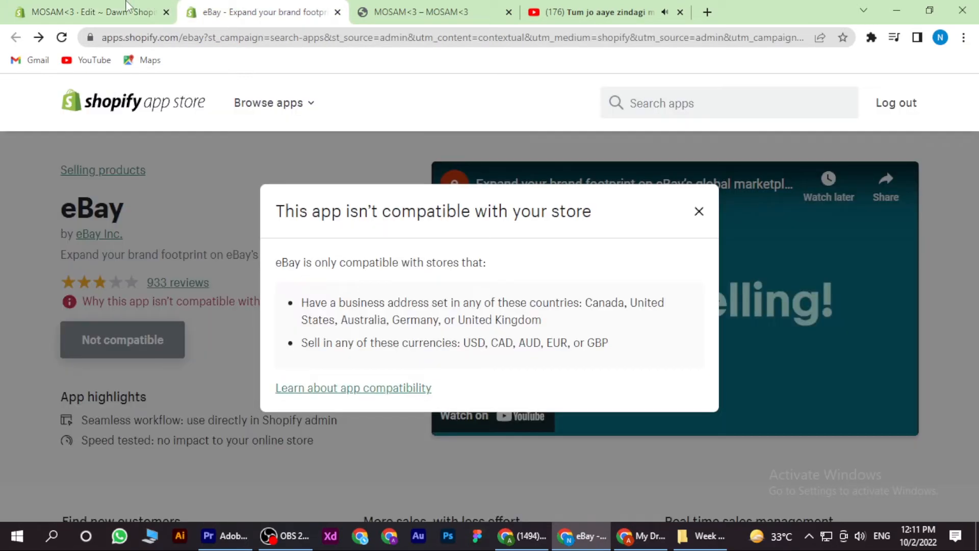
click(699, 212)
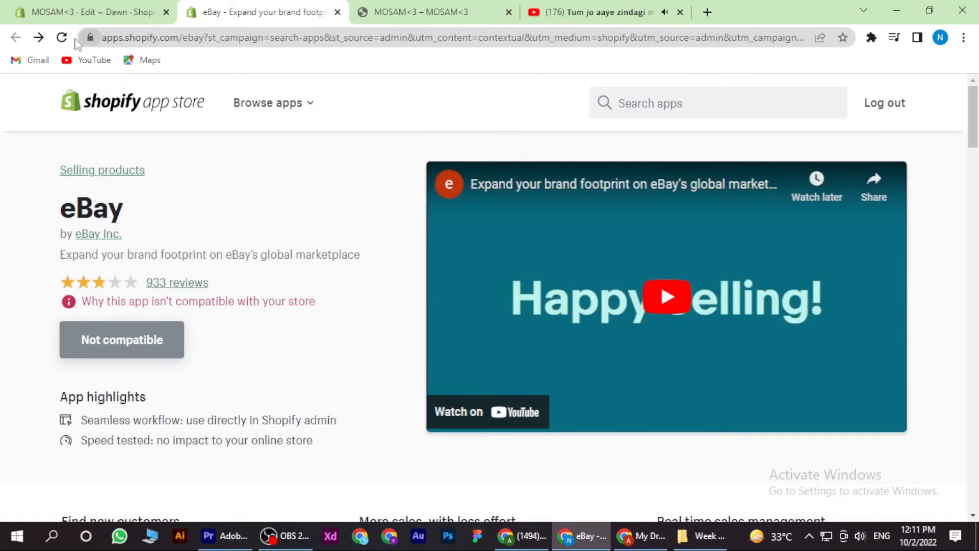
text(catalog)
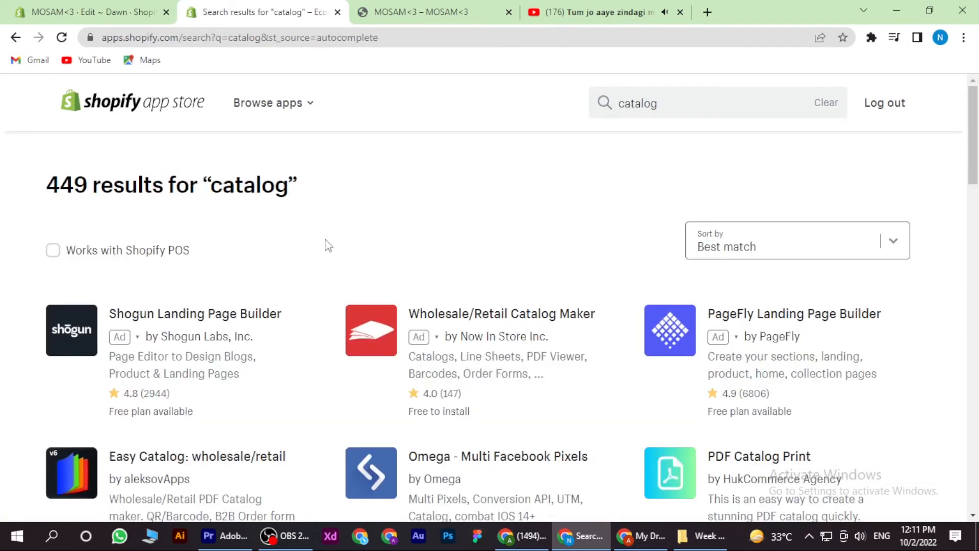
click(90, 12)
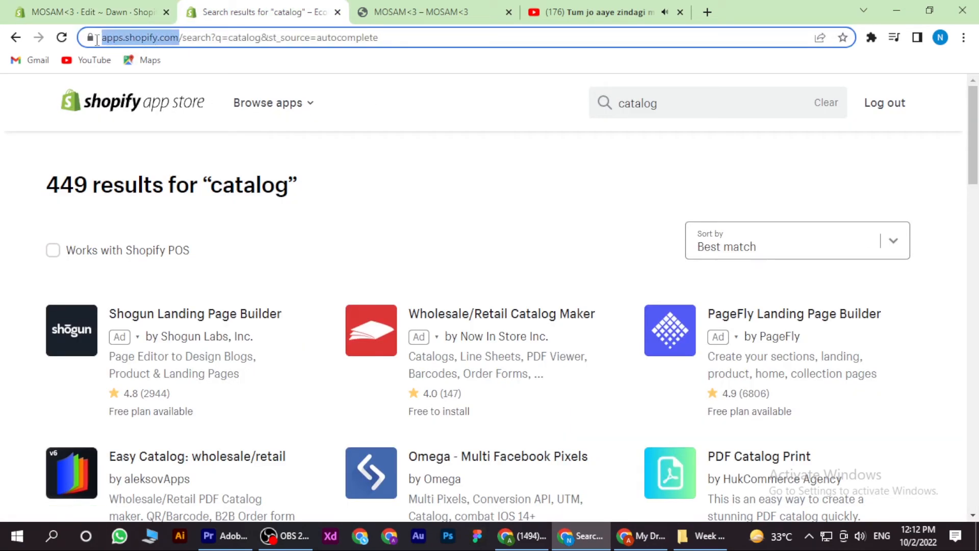
click(87, 12)
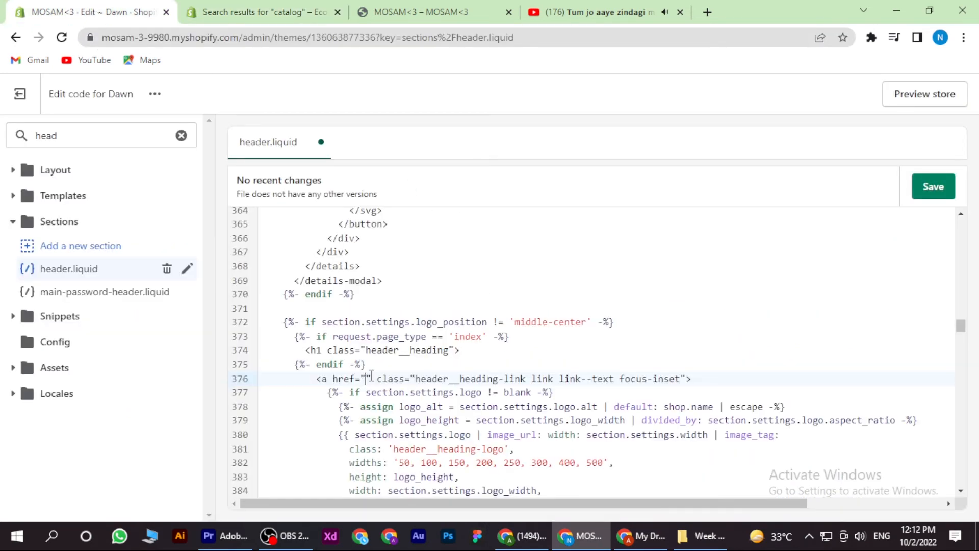
text(https://apps.shopify.com/)
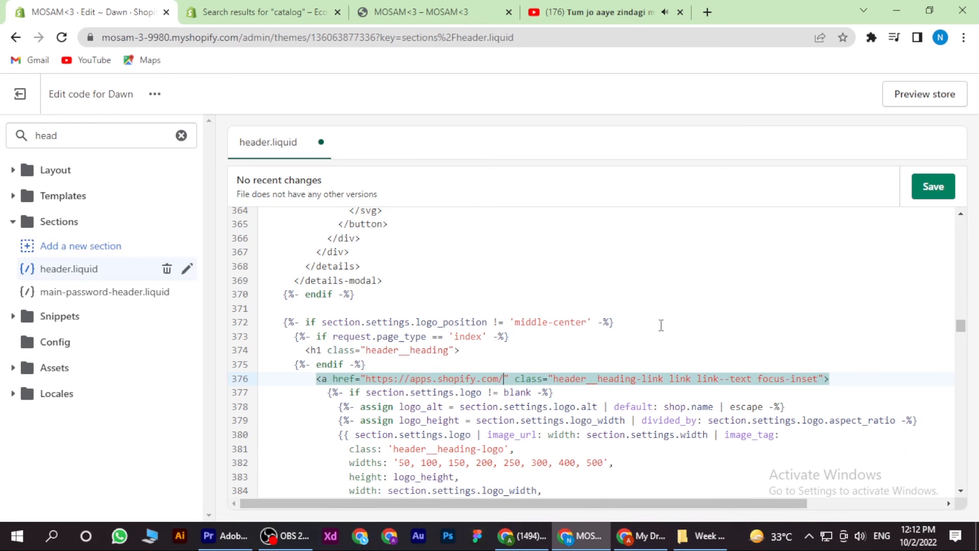
click(933, 186)
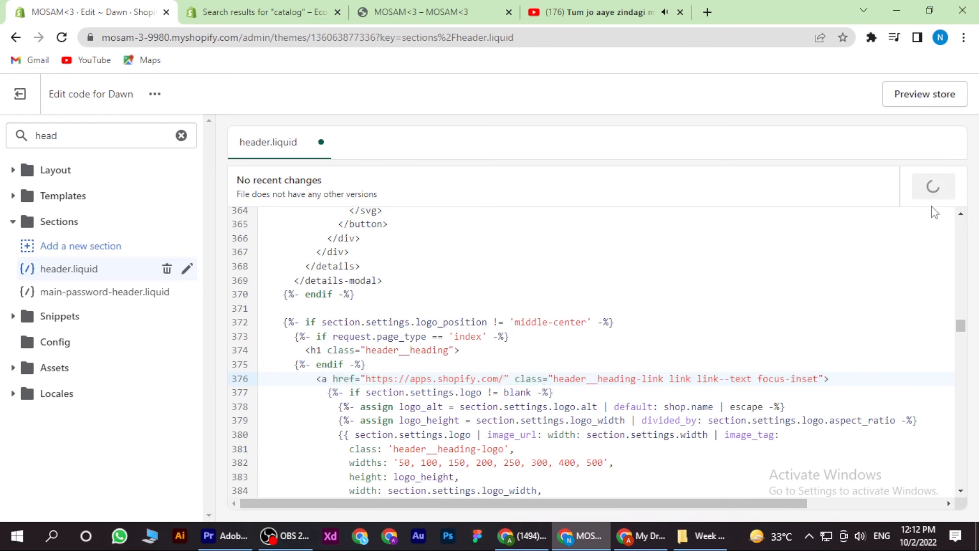